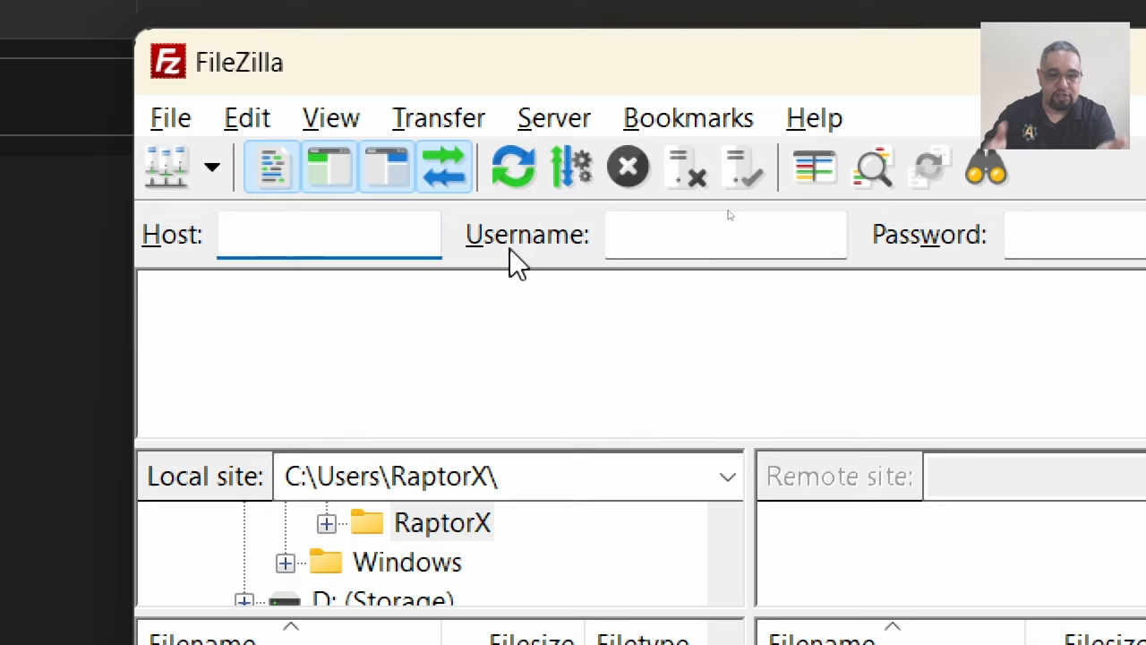
- Zoom the magnified FileZilla close-up back out to 100%, showing the full desktop
click(329, 233)
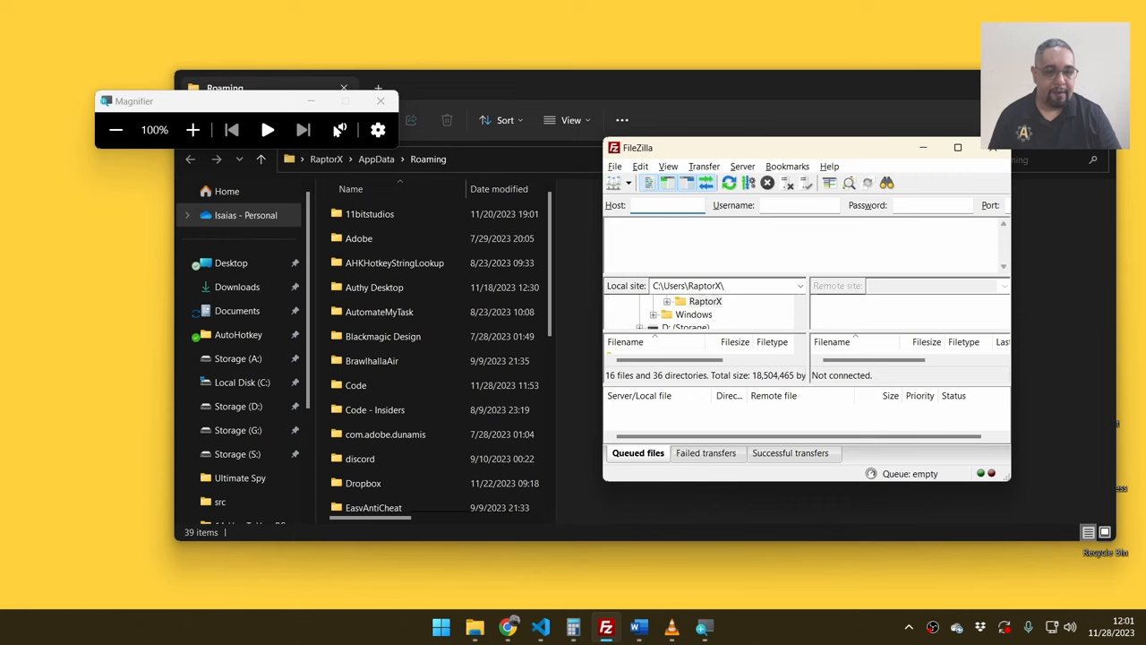
- Close Magnifier from its toolbar, leaving File Explorer and FileZilla at normal size
click(666, 204)
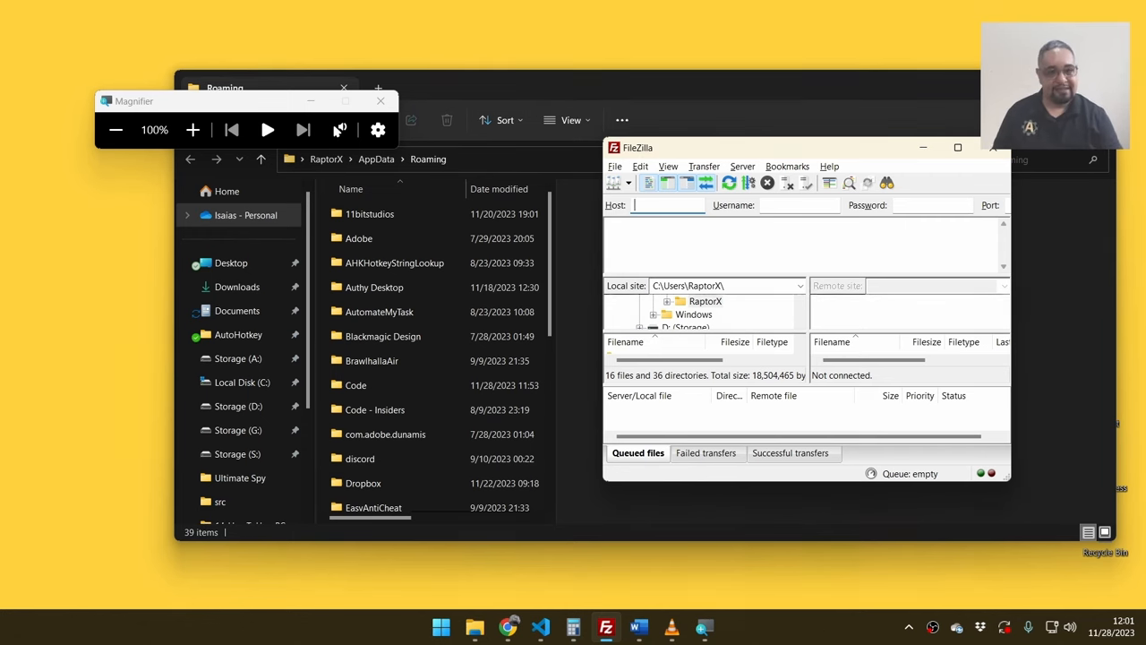
drag(132, 100, 218, 161)
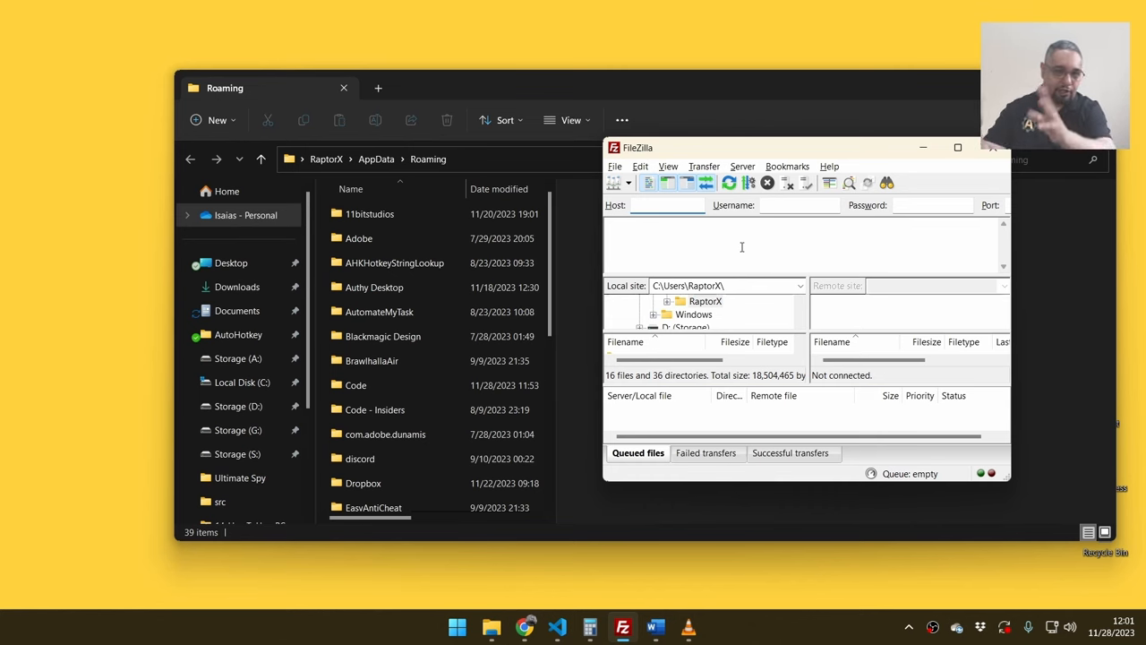
click(666, 204)
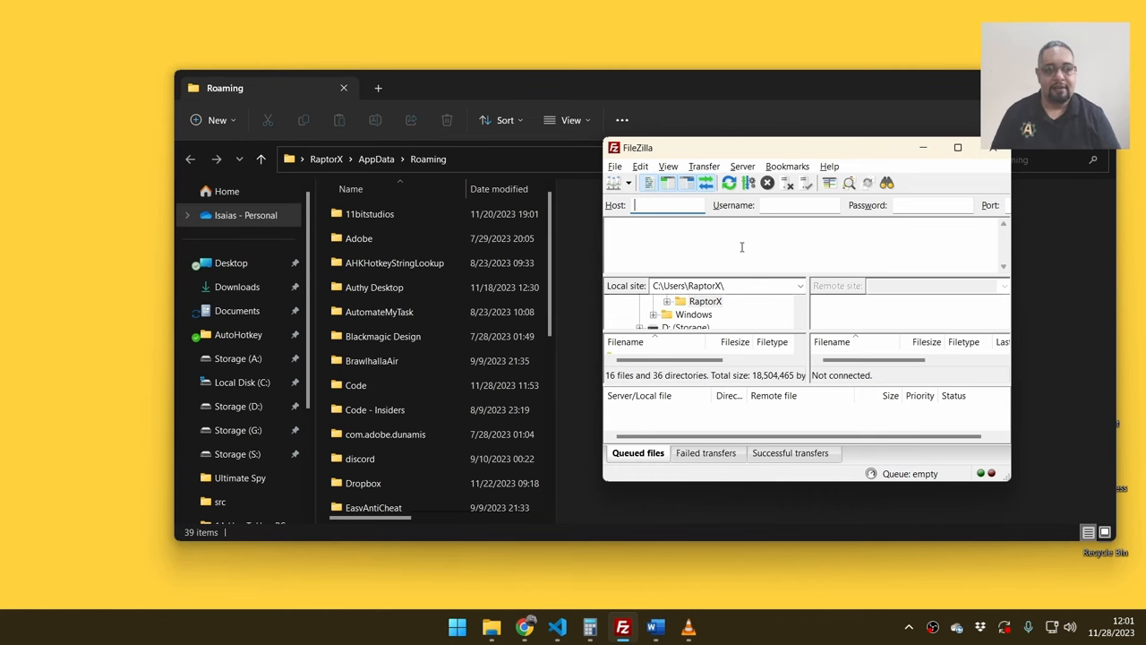